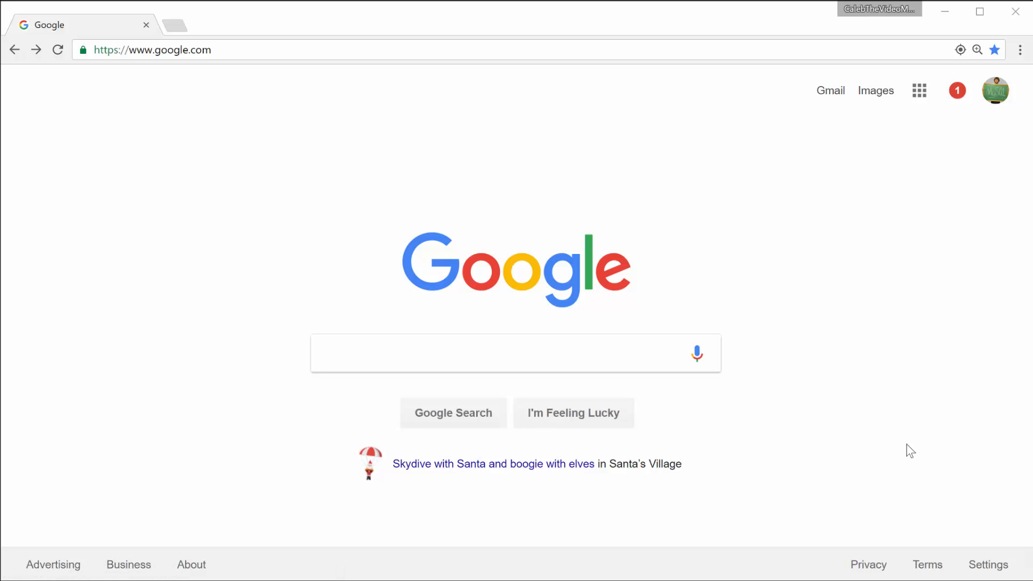
# Step: Search Google for "sql server 2016" and go to the Microsoft SQL Server 2016 result
pyautogui.click(515, 353)
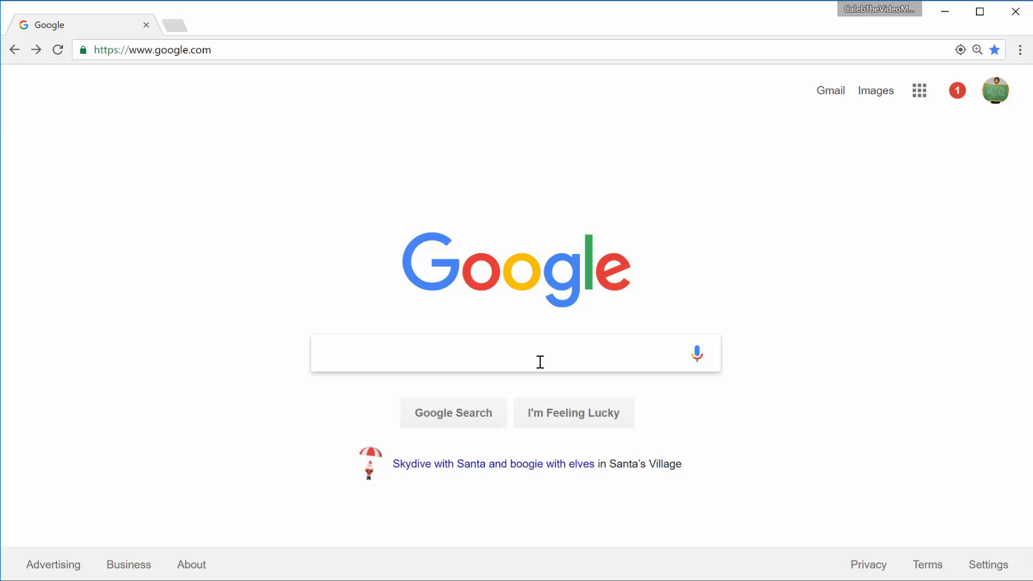
pyautogui.write('sql server')
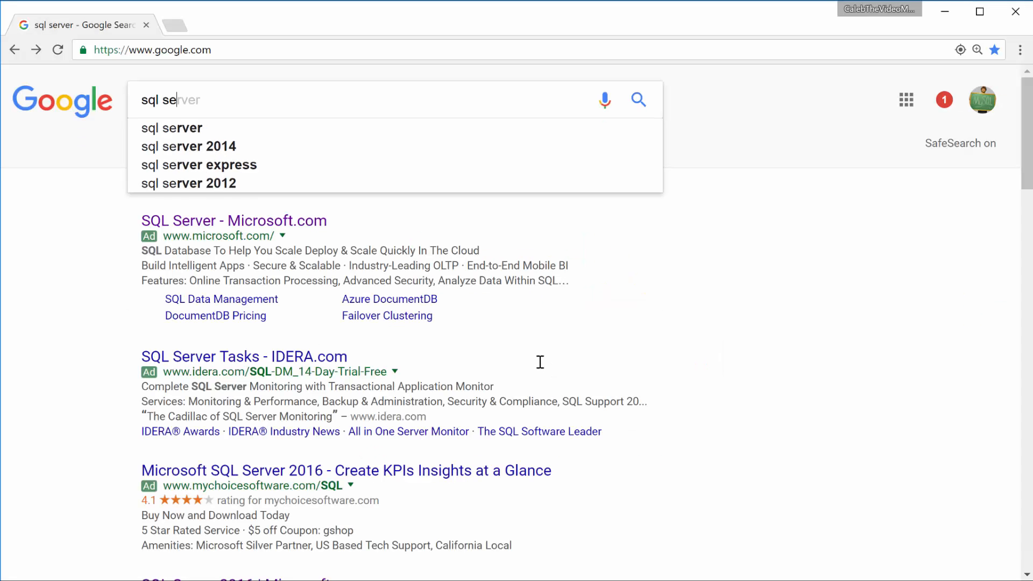
pyautogui.write('sql server 2016')
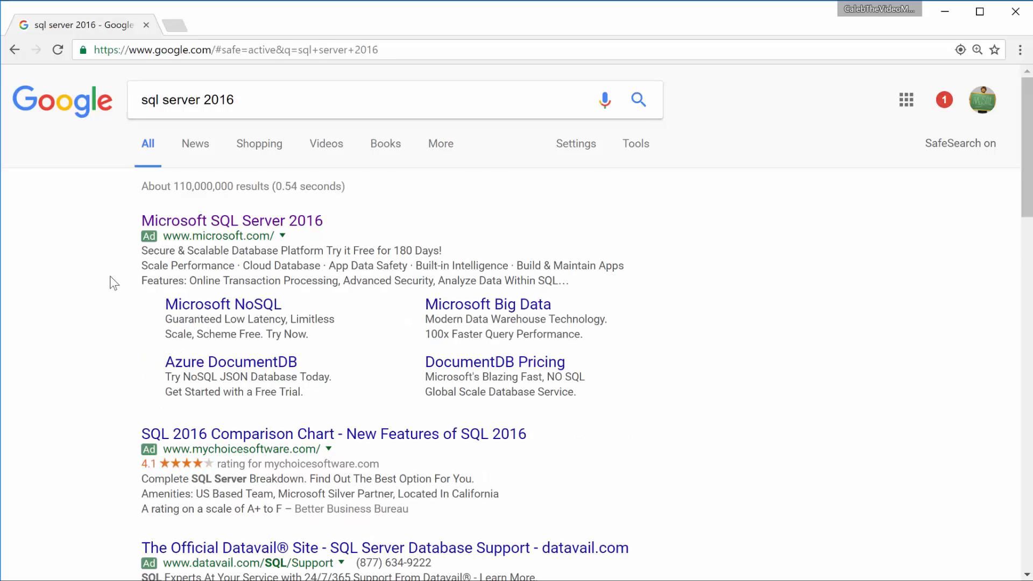
pyautogui.click(232, 220)
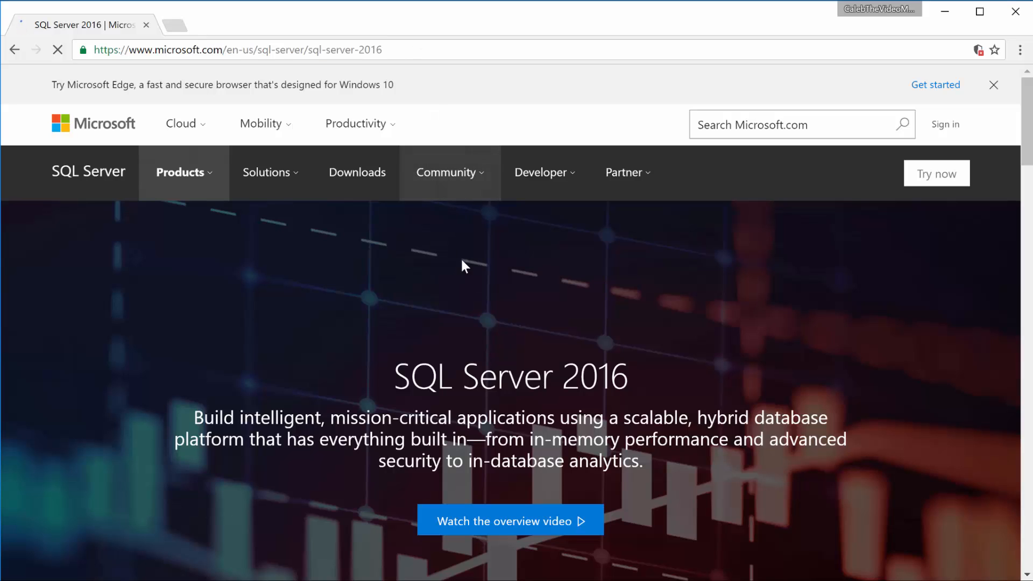
# Step: Navigate to the SQL Server downloads page offering trial, Developer and Express editions
pyautogui.click(357, 172)
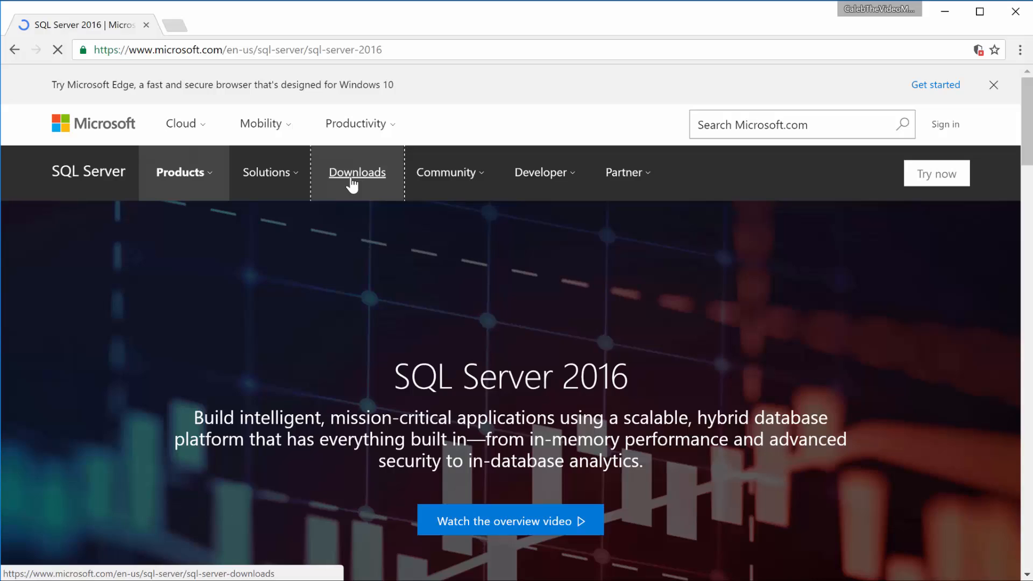
pyautogui.click(356, 172)
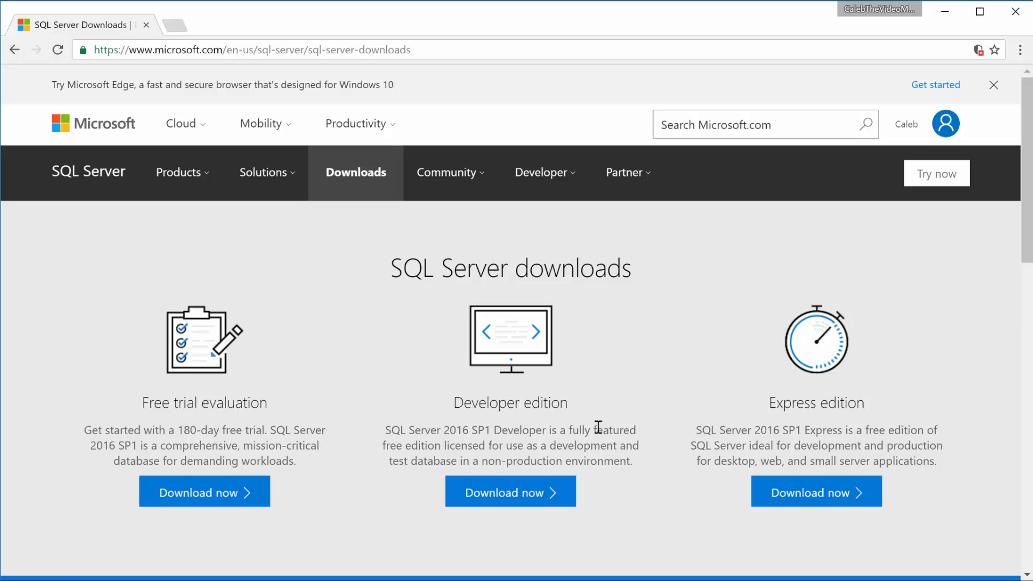
pyautogui.moveTo(665, 434)
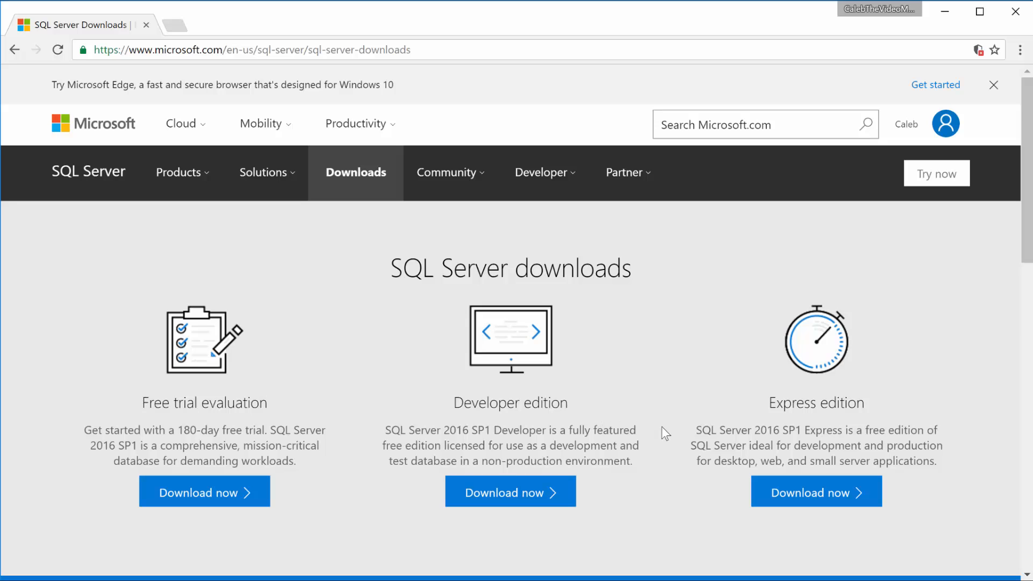
pyautogui.moveTo(832, 395)
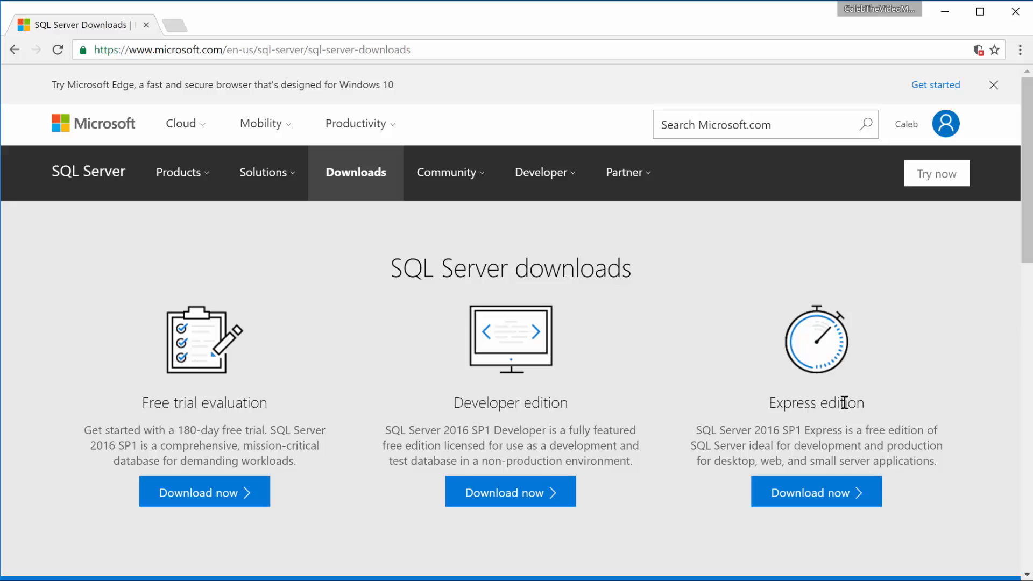
pyautogui.moveTo(748, 407)
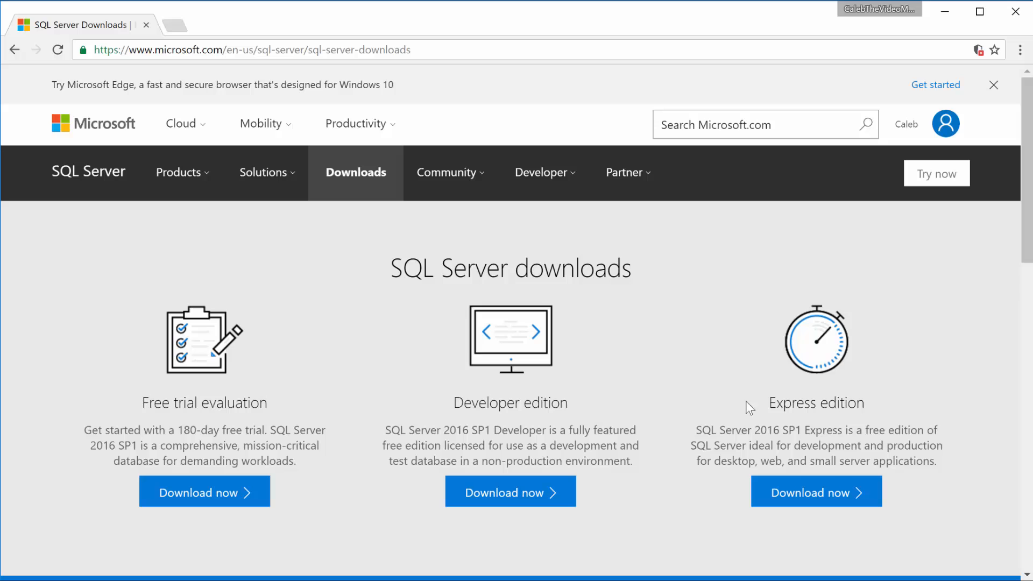
pyautogui.moveTo(638, 417)
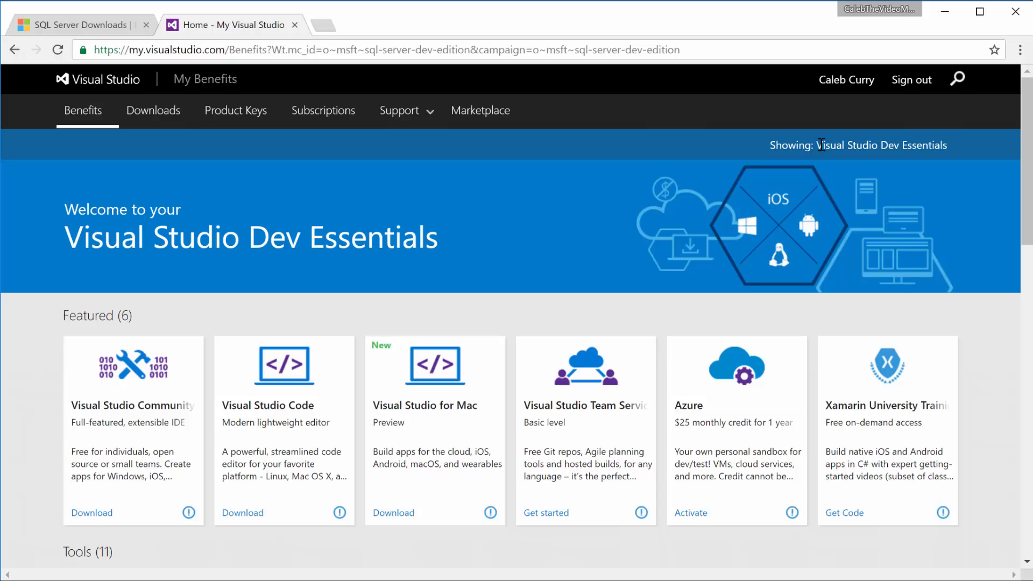
pyautogui.moveTo(959, 151)
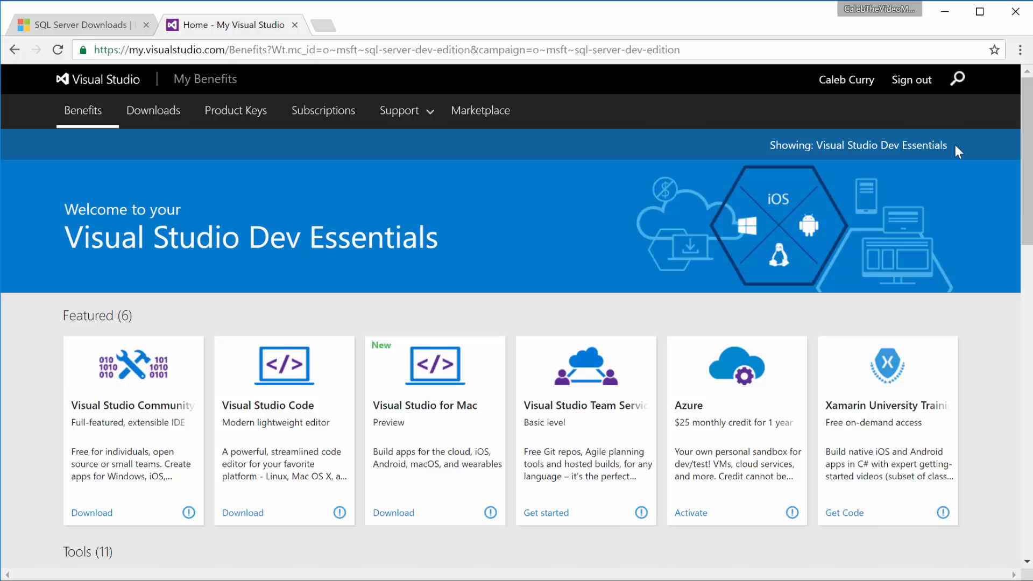
# Step: Request the Microsoft SQL Server Developer Edition download from the Tools benefits
pyautogui.scroll(-3)
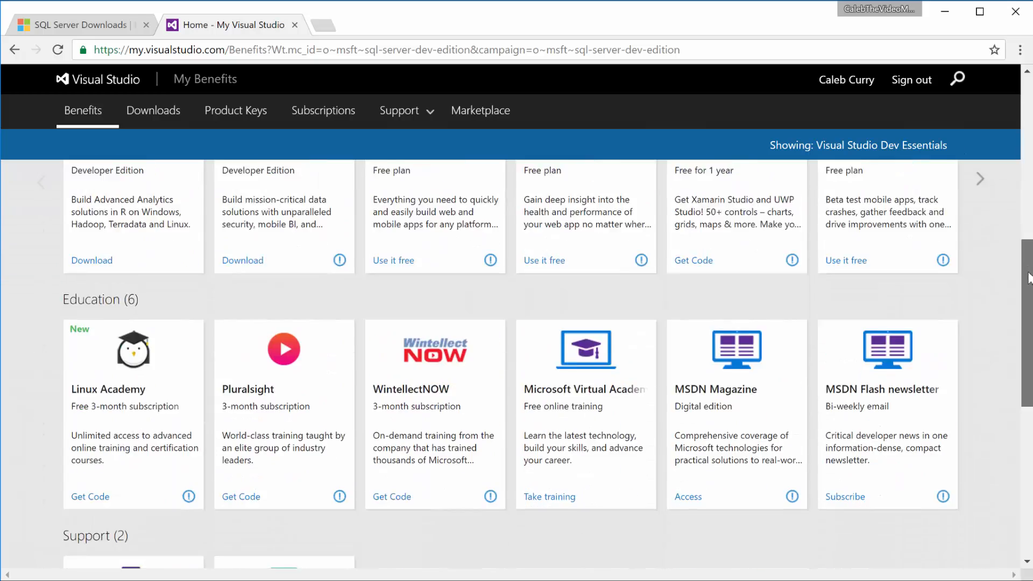
pyautogui.scroll(-3)
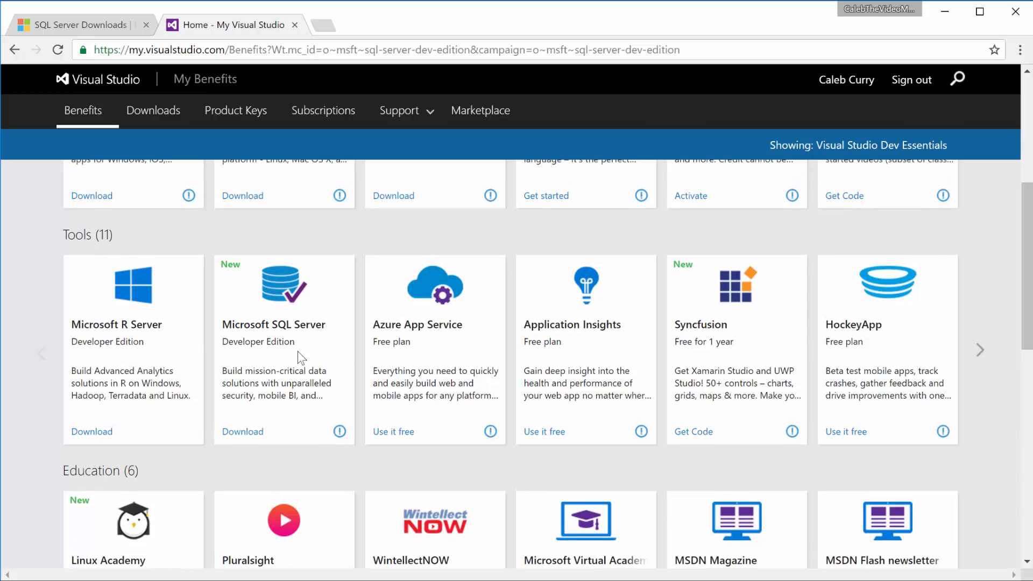
pyautogui.click(243, 432)
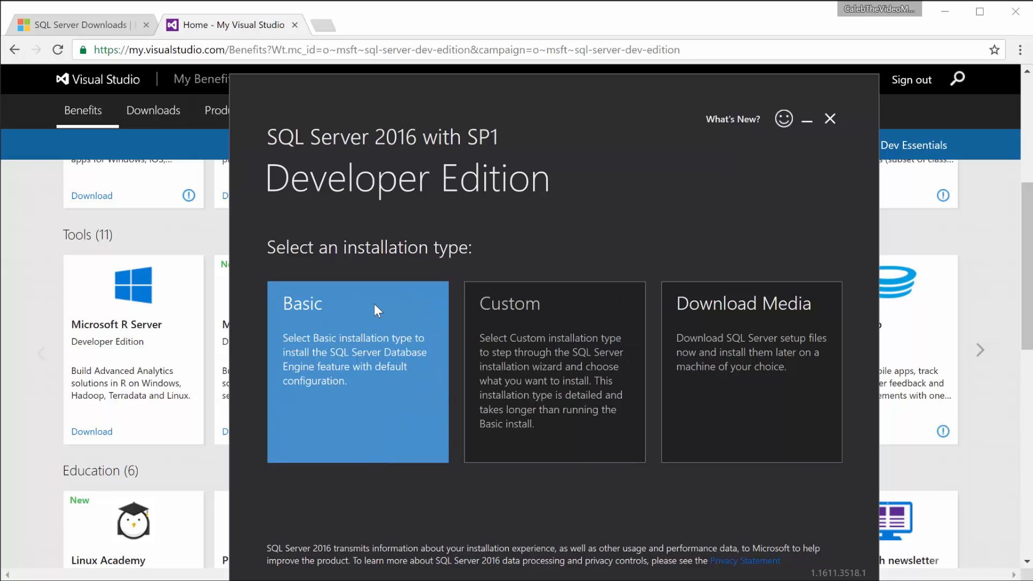
pyautogui.moveTo(489, 330)
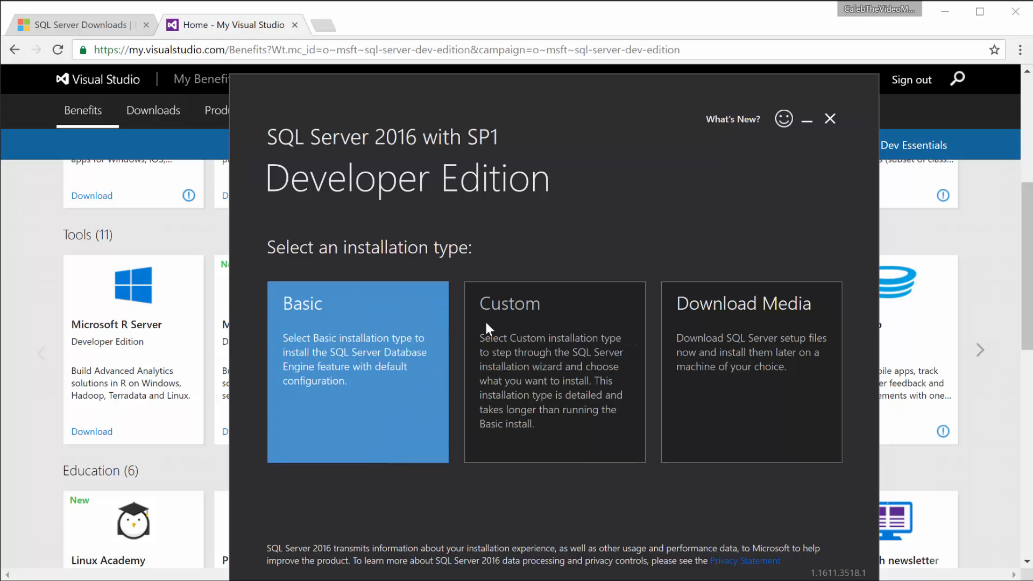
# Step: Choose Basic installation, accept the license terms and install to C:\Program Files\Microsoft SQL Server
pyautogui.click(358, 371)
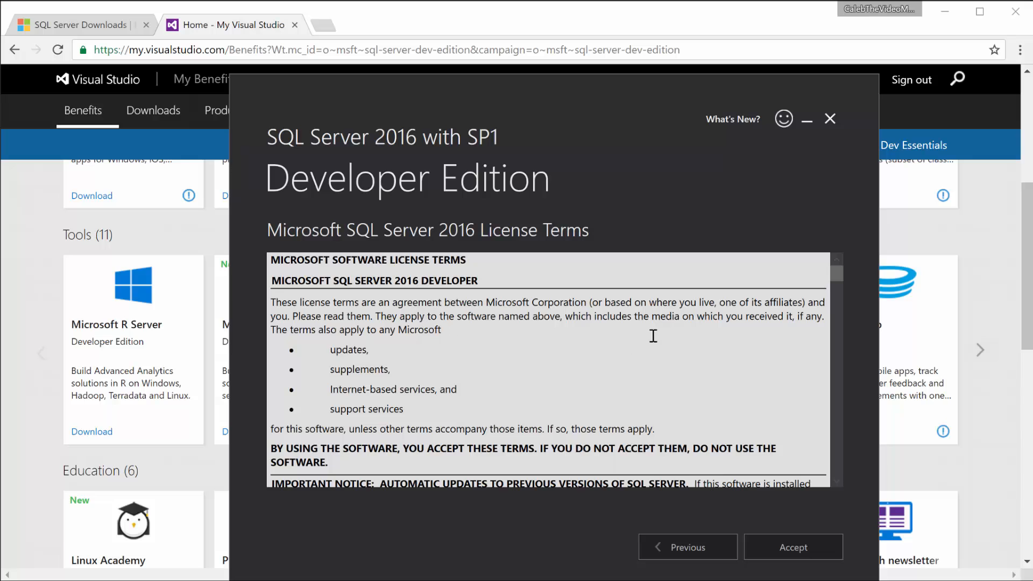
pyautogui.scroll(-3)
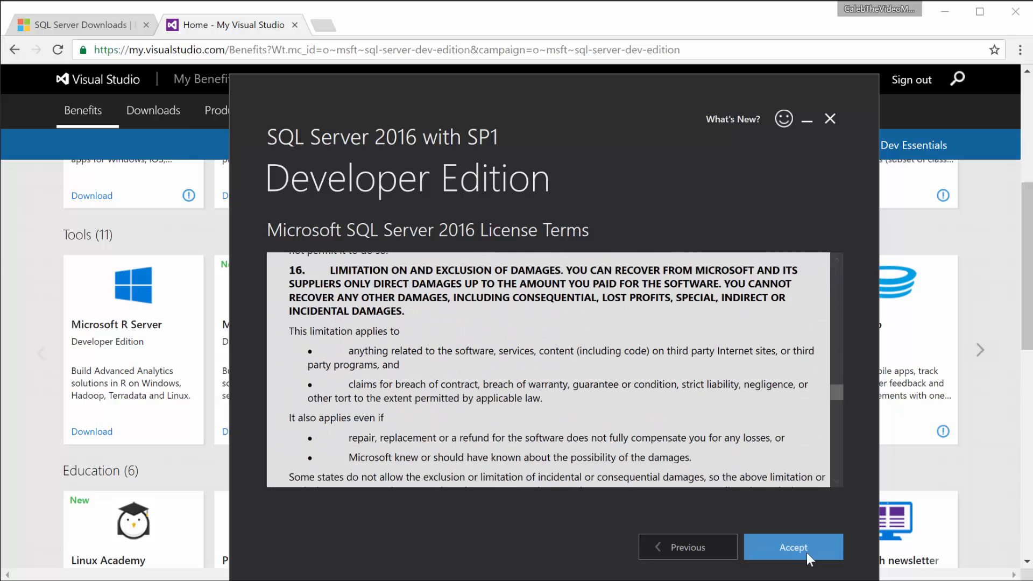
pyautogui.moveTo(734, 347)
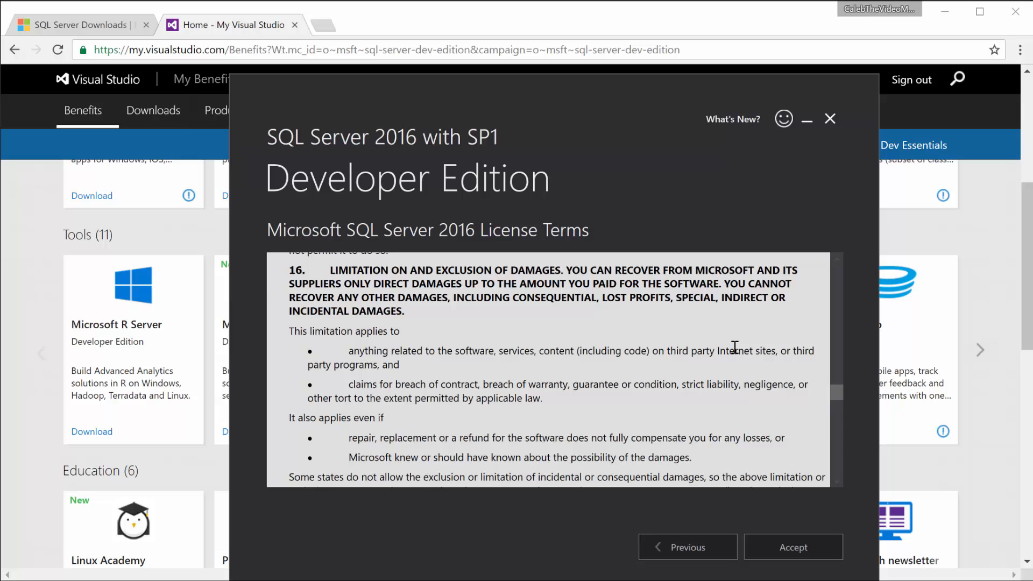
pyautogui.click(793, 547)
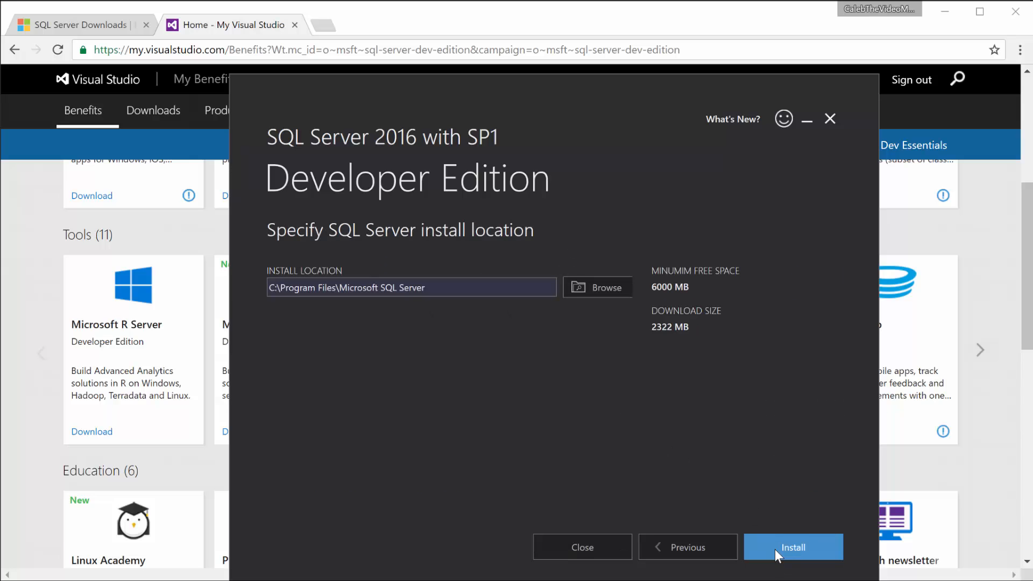
pyautogui.click(792, 547)
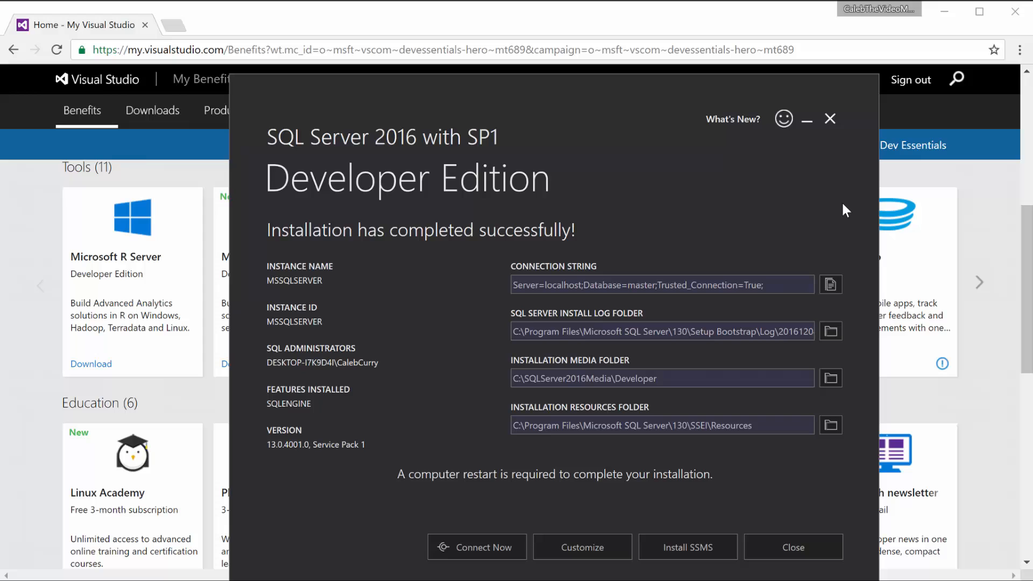
pyautogui.moveTo(750, 212)
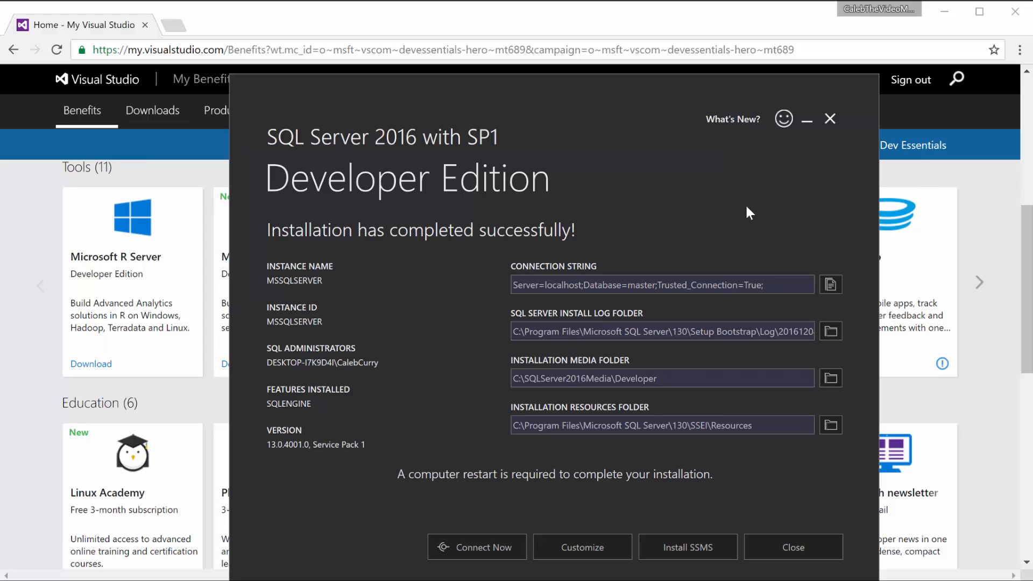
pyautogui.moveTo(552, 207)
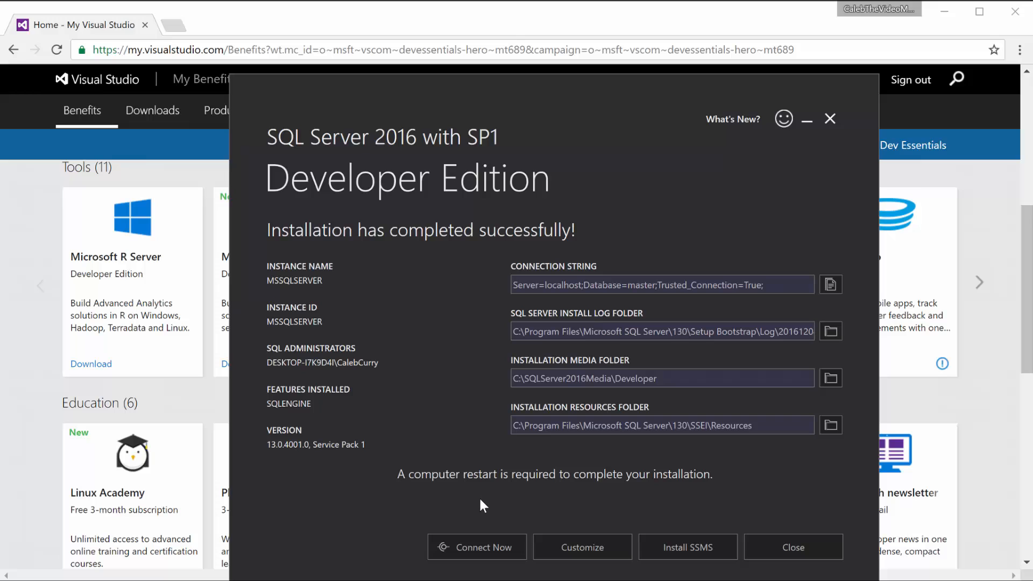
pyautogui.moveTo(688, 546)
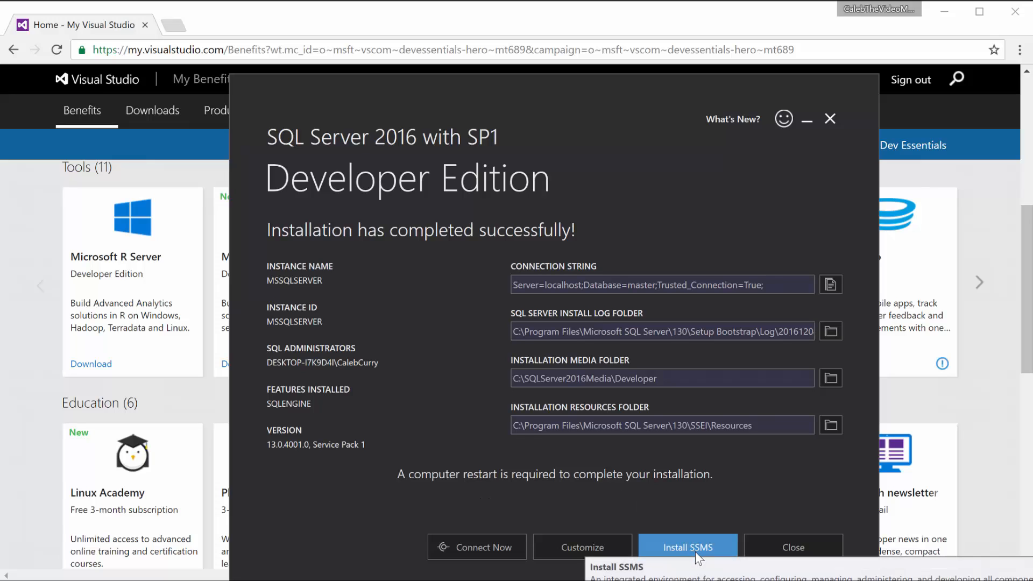
pyautogui.moveTo(717, 521)
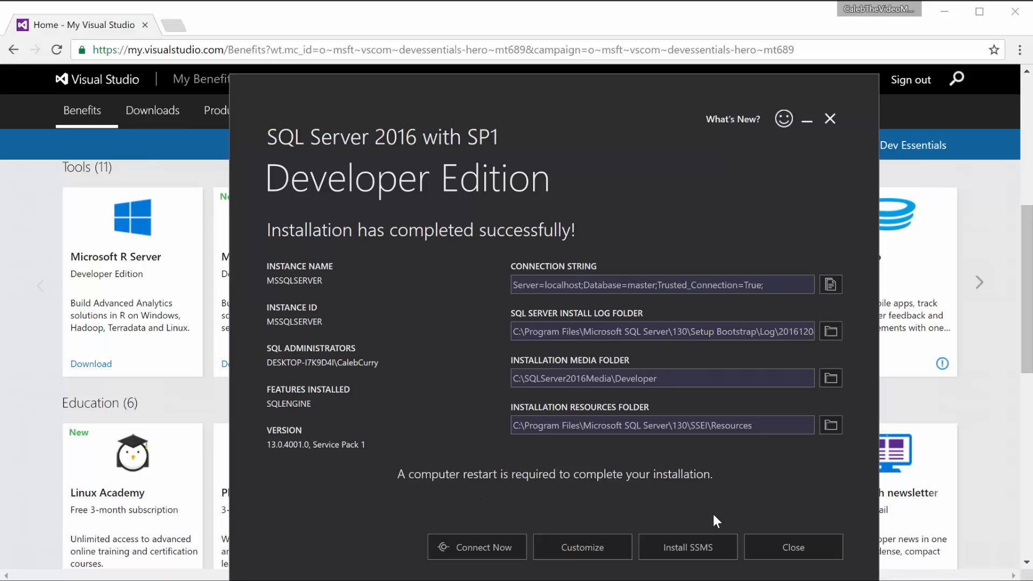
pyautogui.moveTo(465, 533)
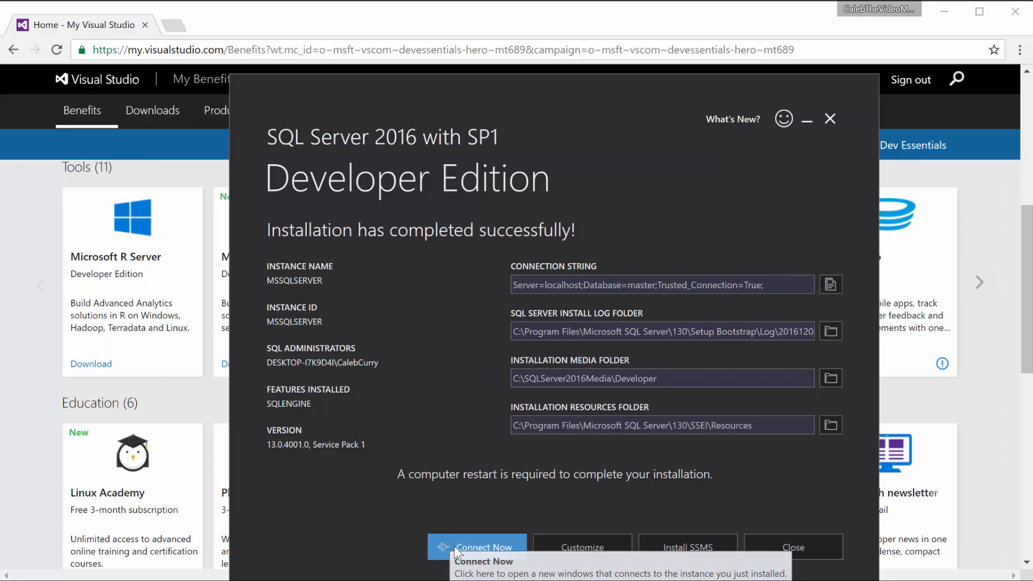
# Step: Connect to the new instance in SQLCMD and run SELECT 5 + 5 with GO, returning 10
pyautogui.click(477, 547)
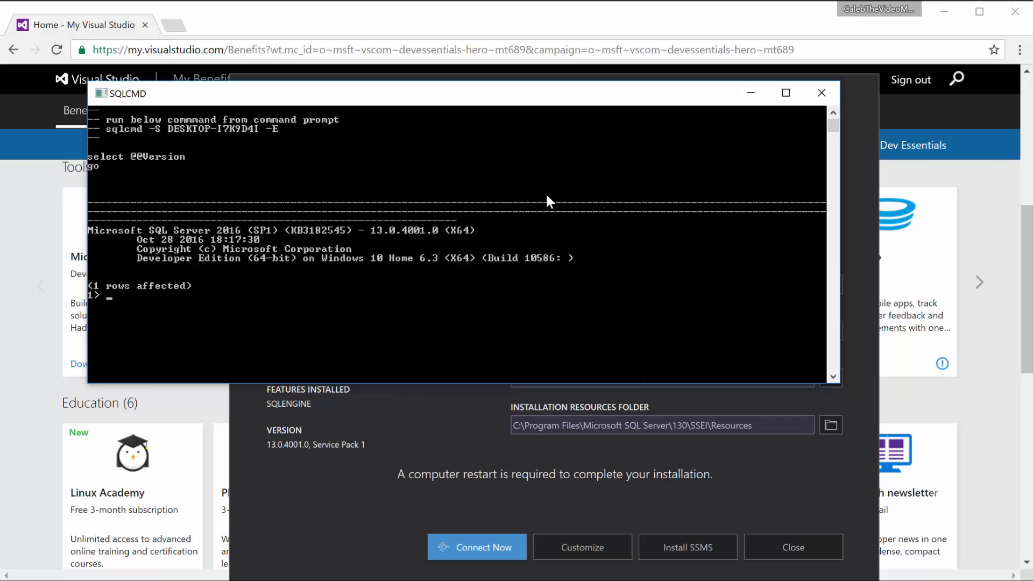
pyautogui.write('S')
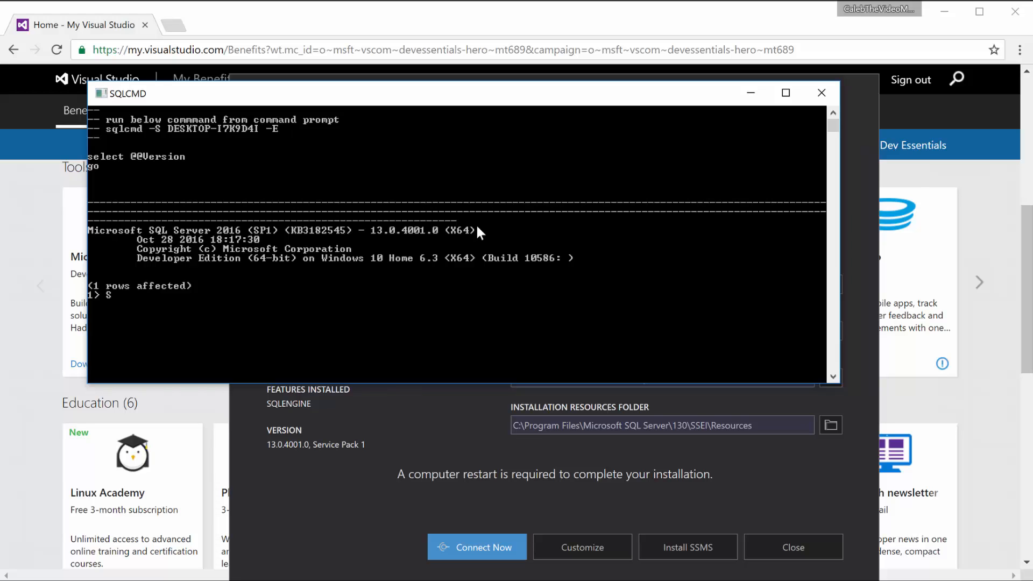
pyautogui.write('SELECT 5 + 5')
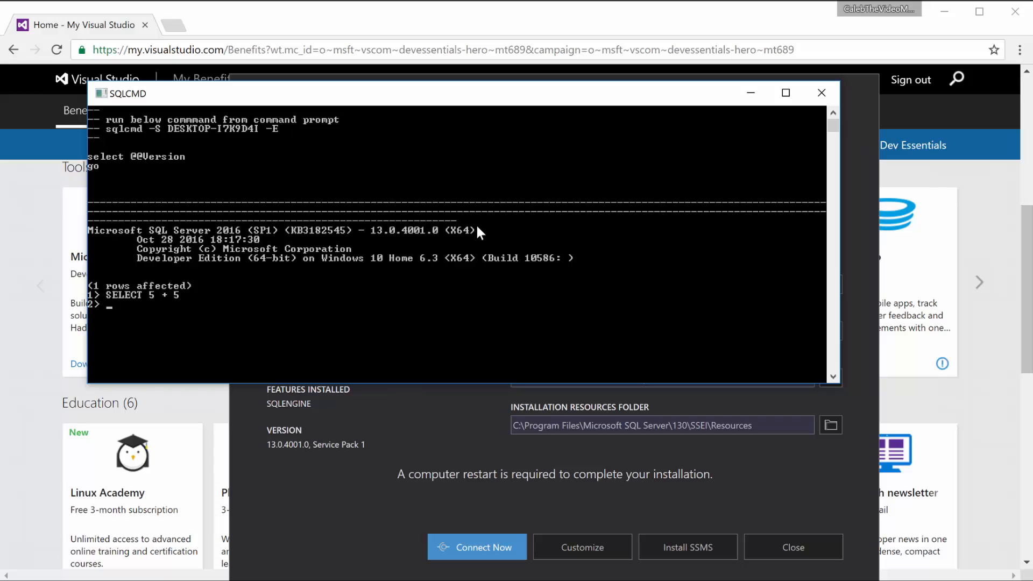
pyautogui.write('GO')
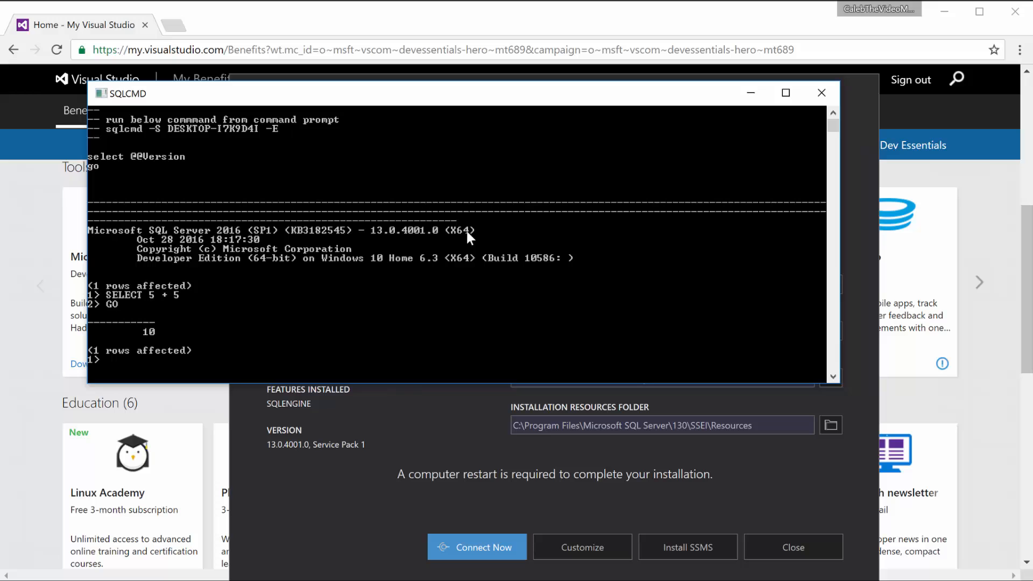
pyautogui.moveTo(655, 180)
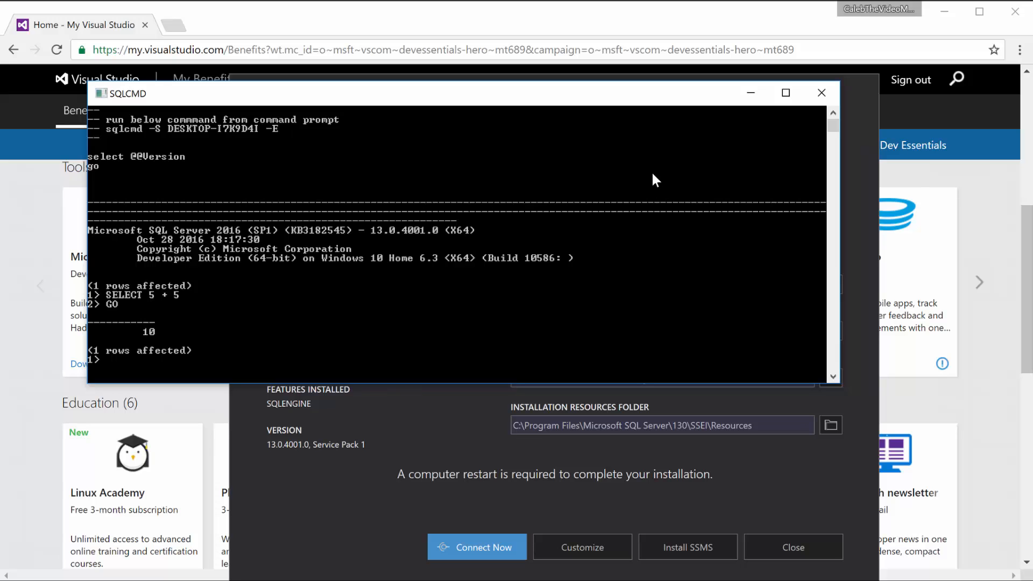
pyautogui.moveTo(586, 163)
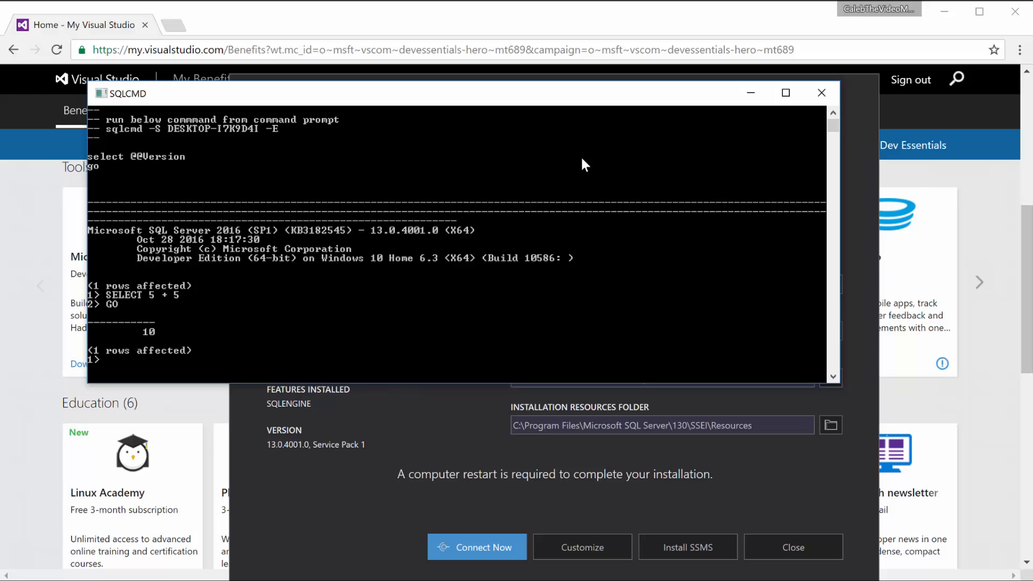
pyautogui.moveTo(427, 280)
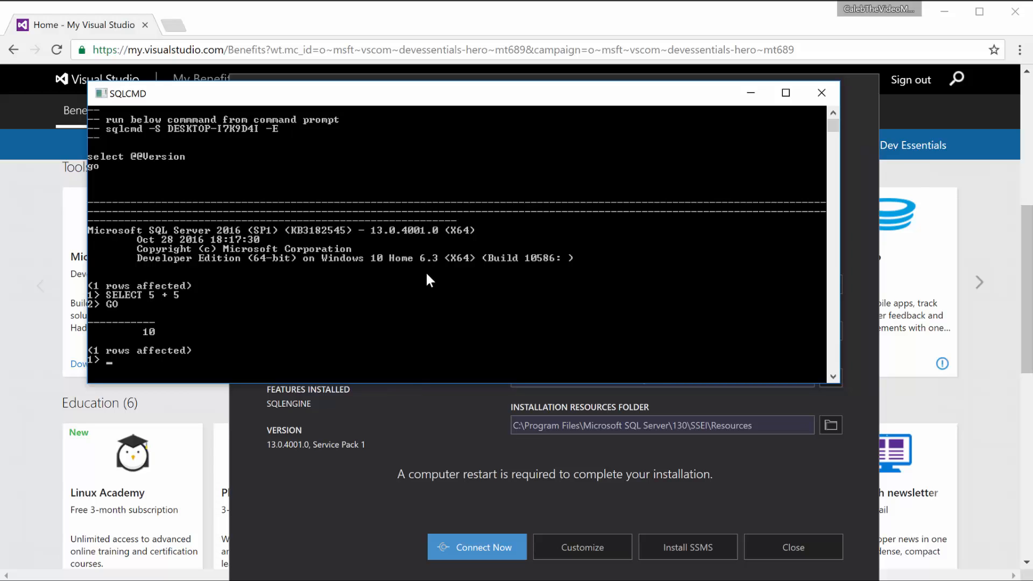
pyautogui.write('SQL')
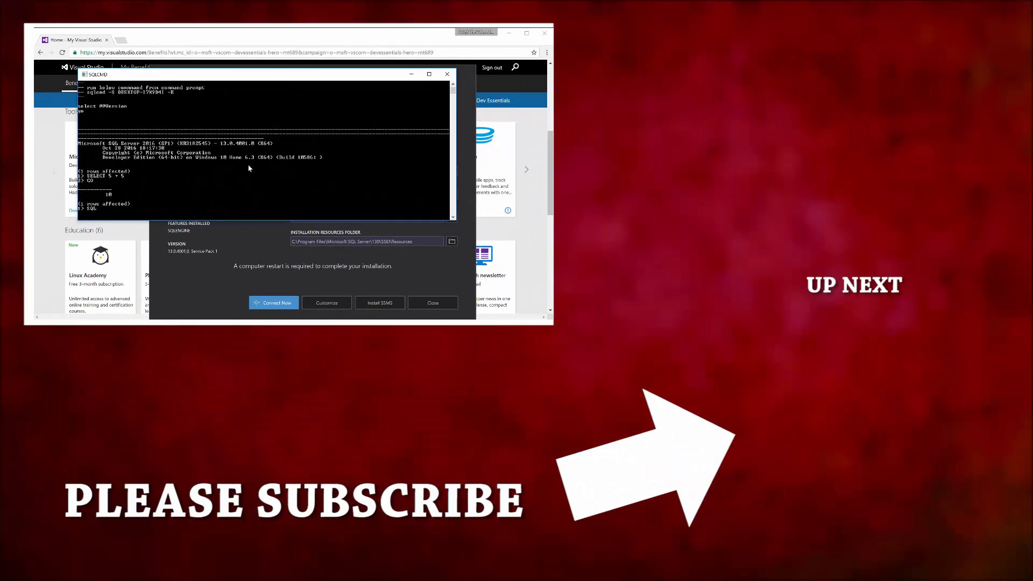
pyautogui.moveTo(274, 193)
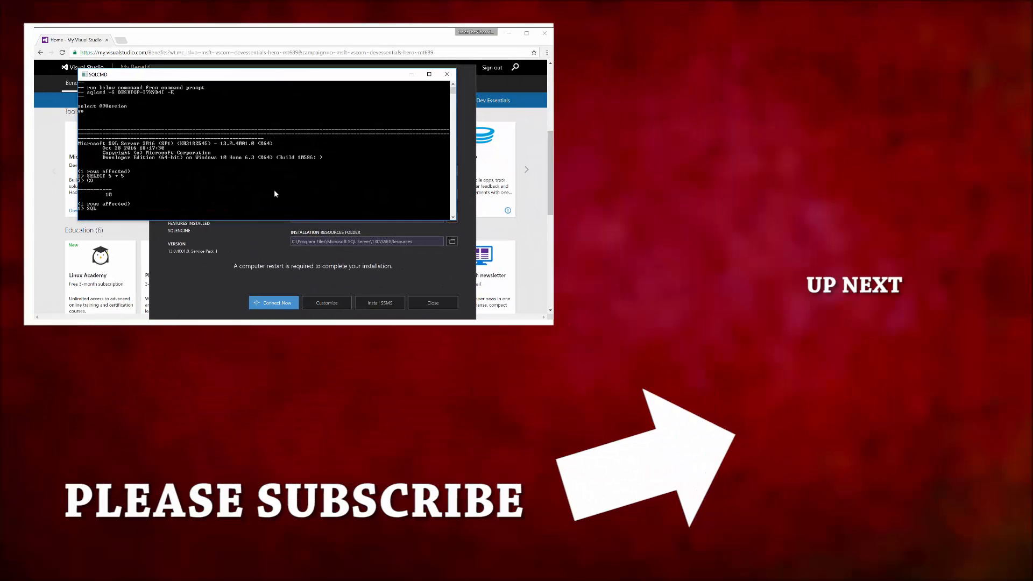